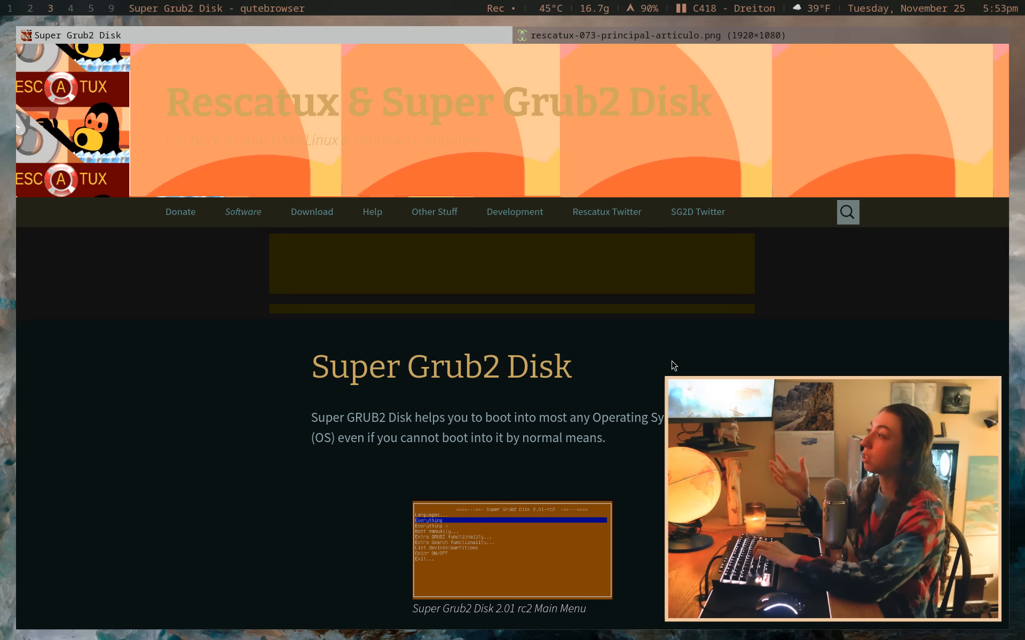
# Step: Search the commandlinefu archive for 'sed' and review the suggested commands
pyautogui.scroll(-3)
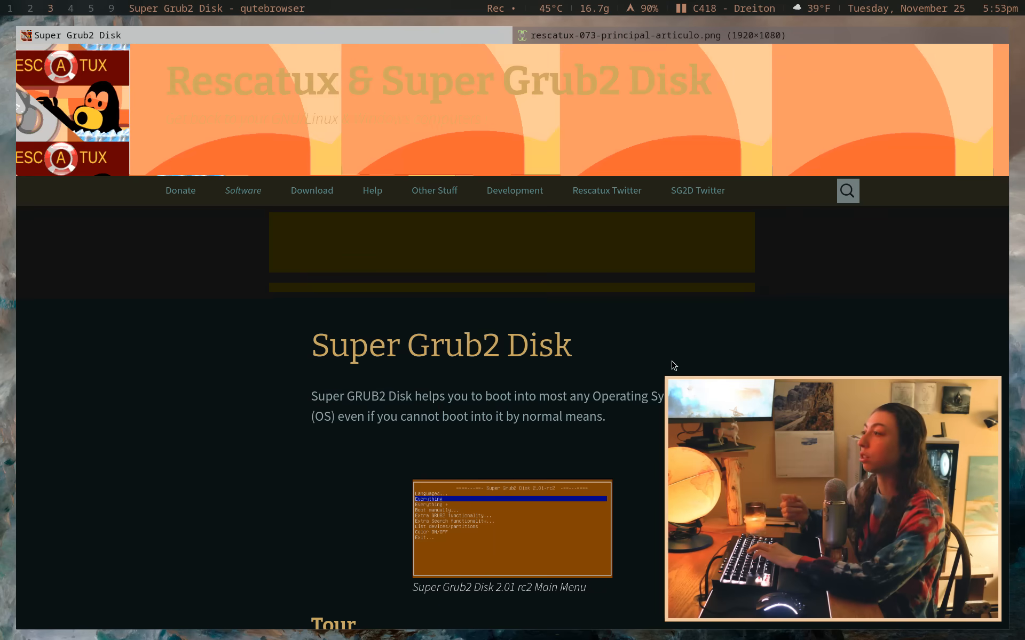
pyautogui.scroll(-3)
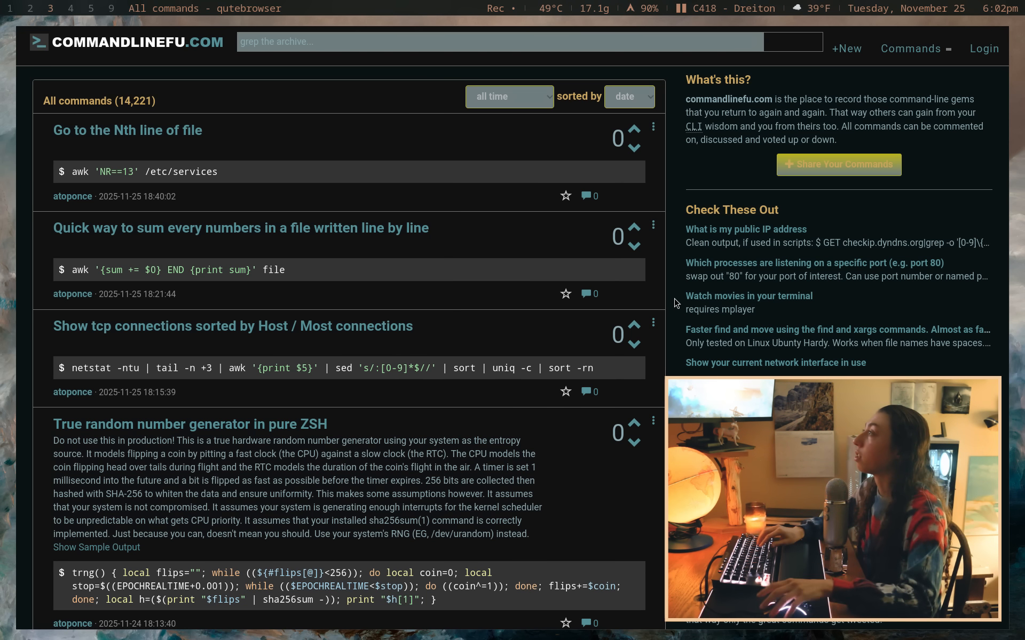
pyautogui.write('sed')
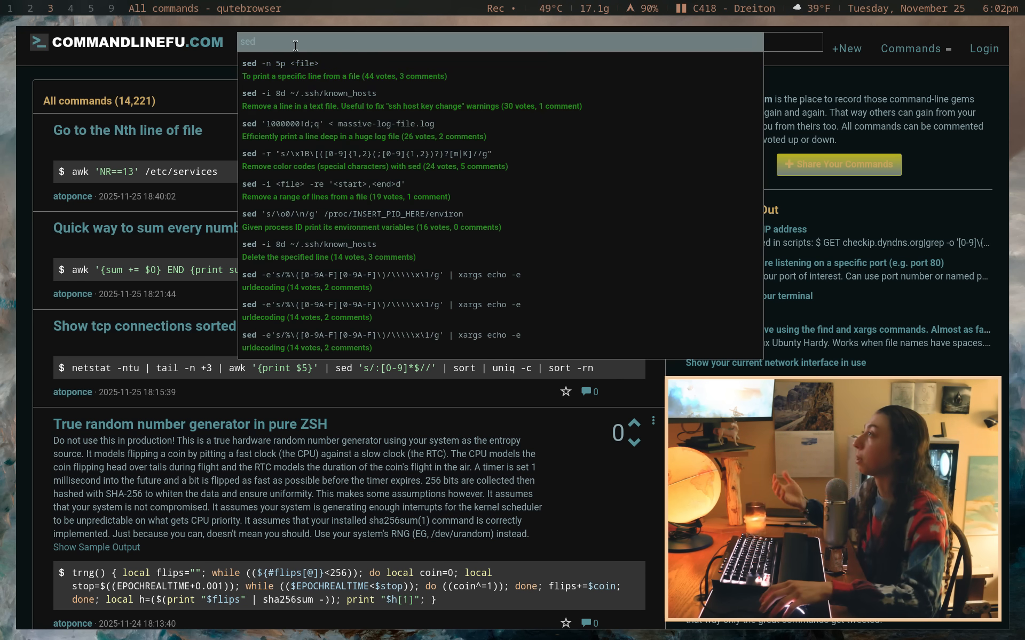
pyautogui.click(359, 124)
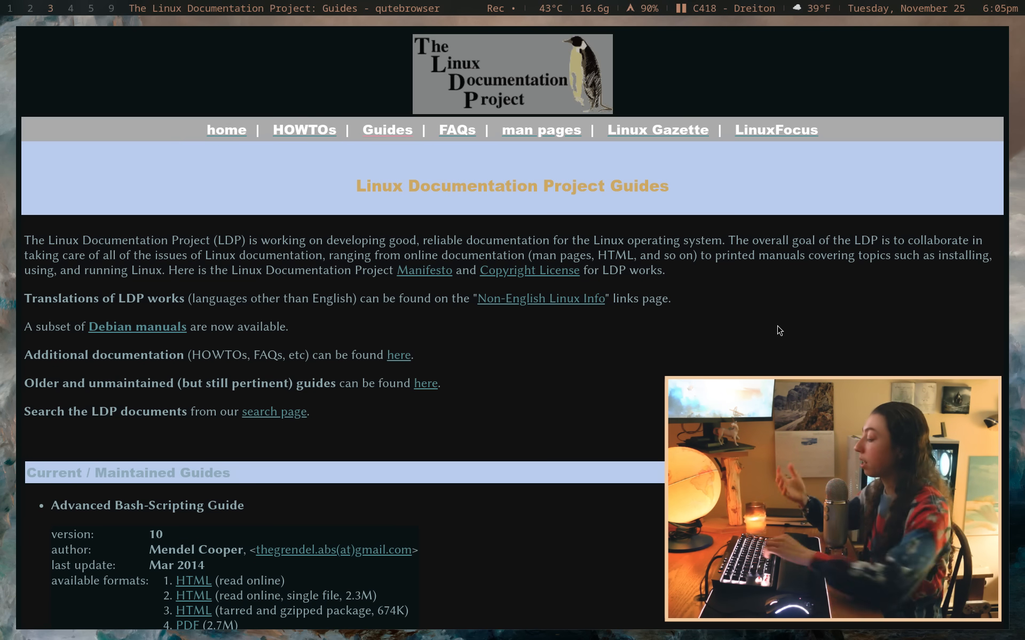
pyautogui.scroll(-3)
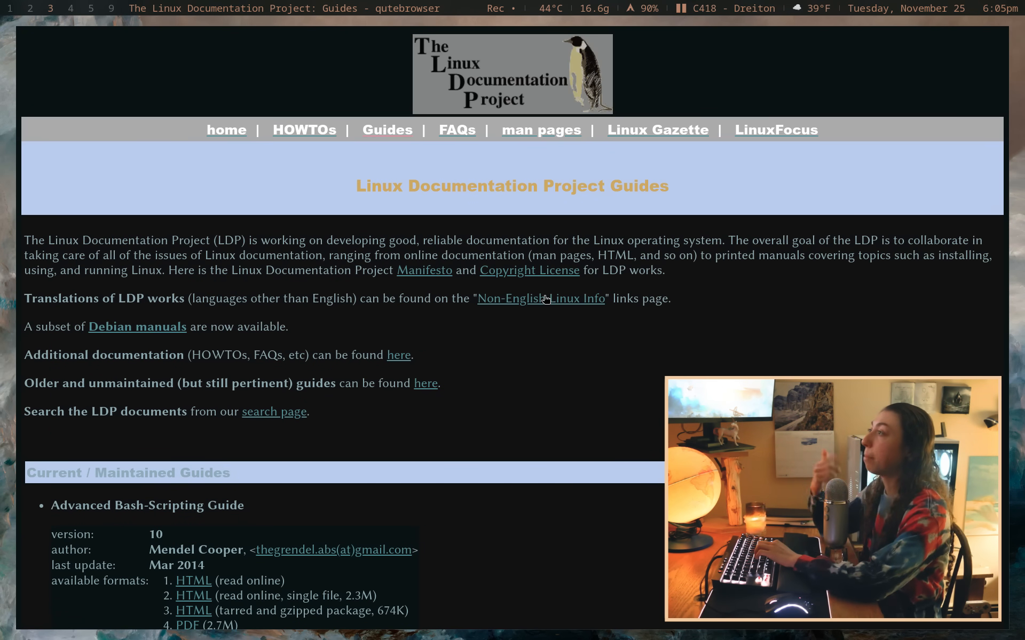
pyautogui.scroll(-3)
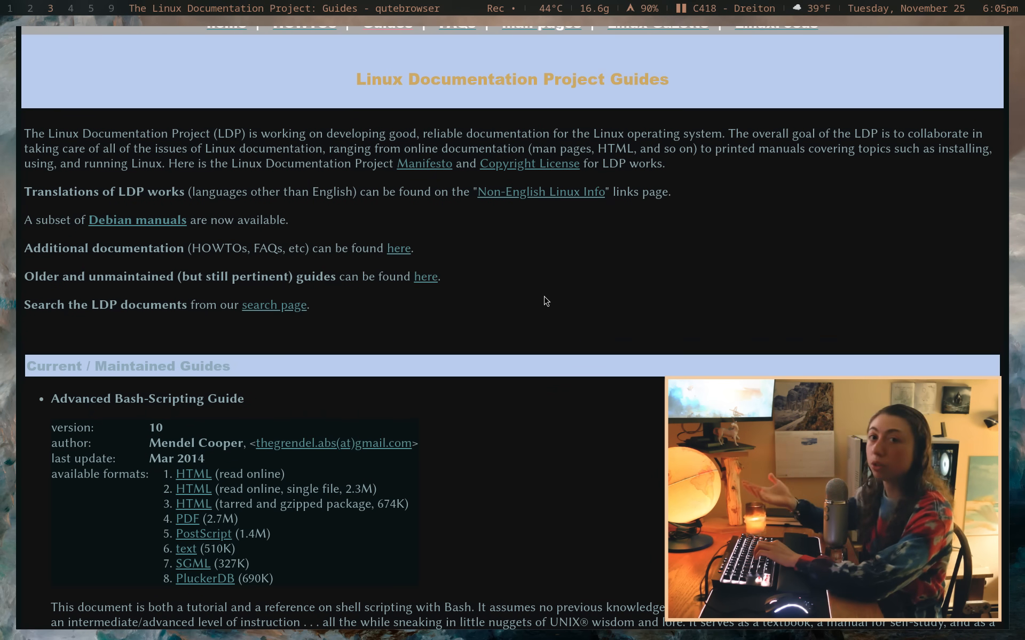
pyautogui.scroll(-3)
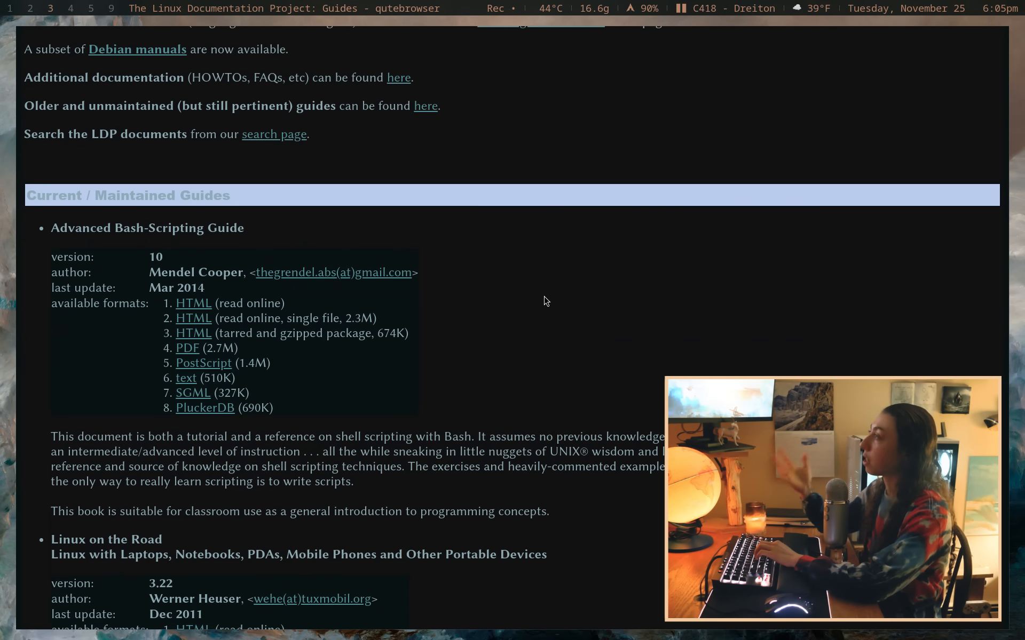
pyautogui.scroll(-3)
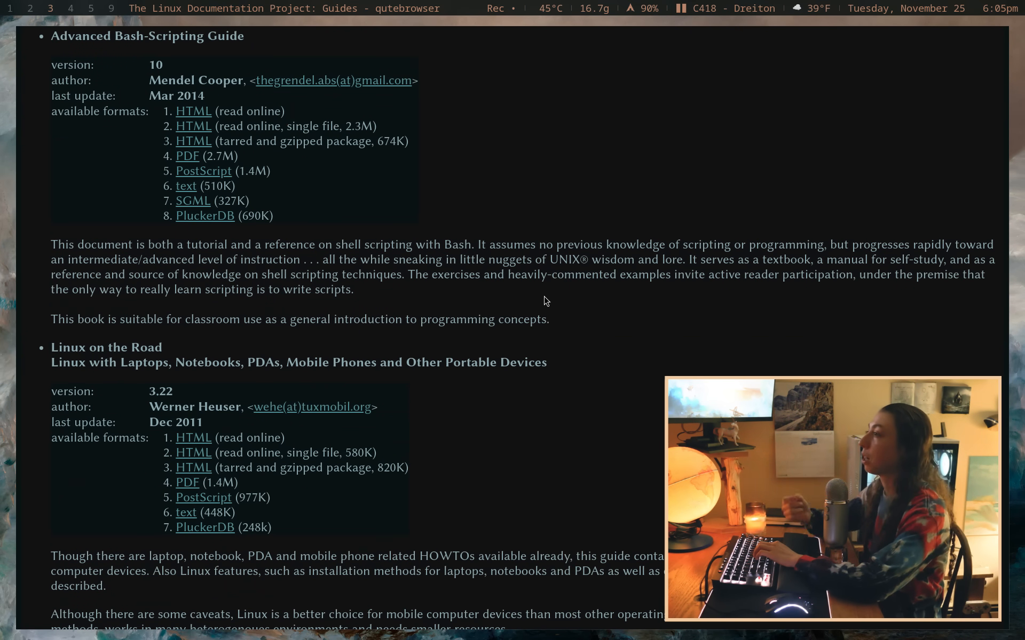
pyautogui.scroll(-3)
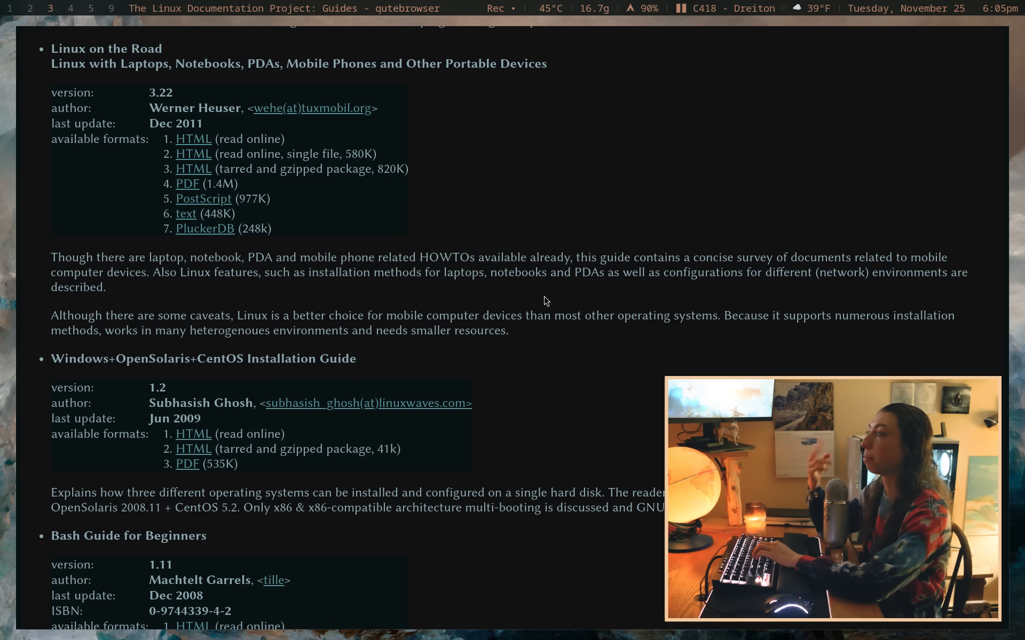
pyautogui.scroll(-3)
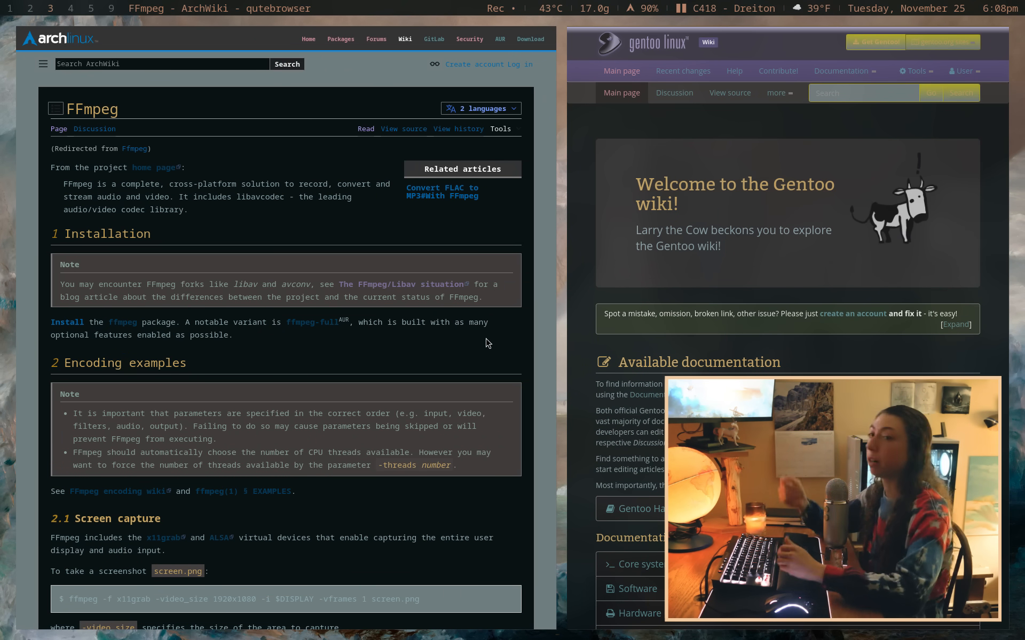
pyautogui.scroll(-3)
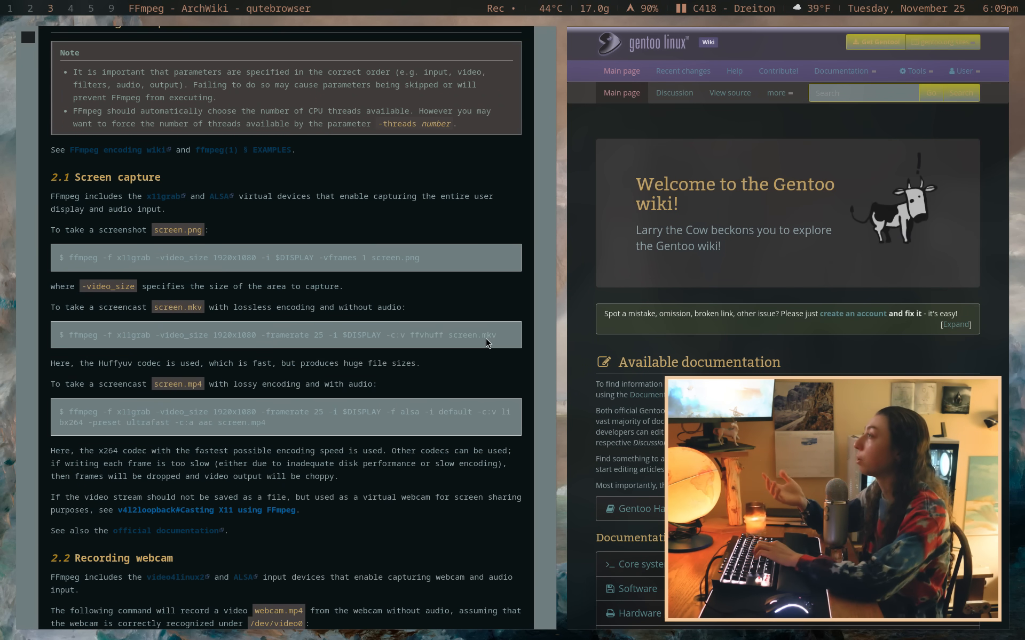
pyautogui.scroll(3)
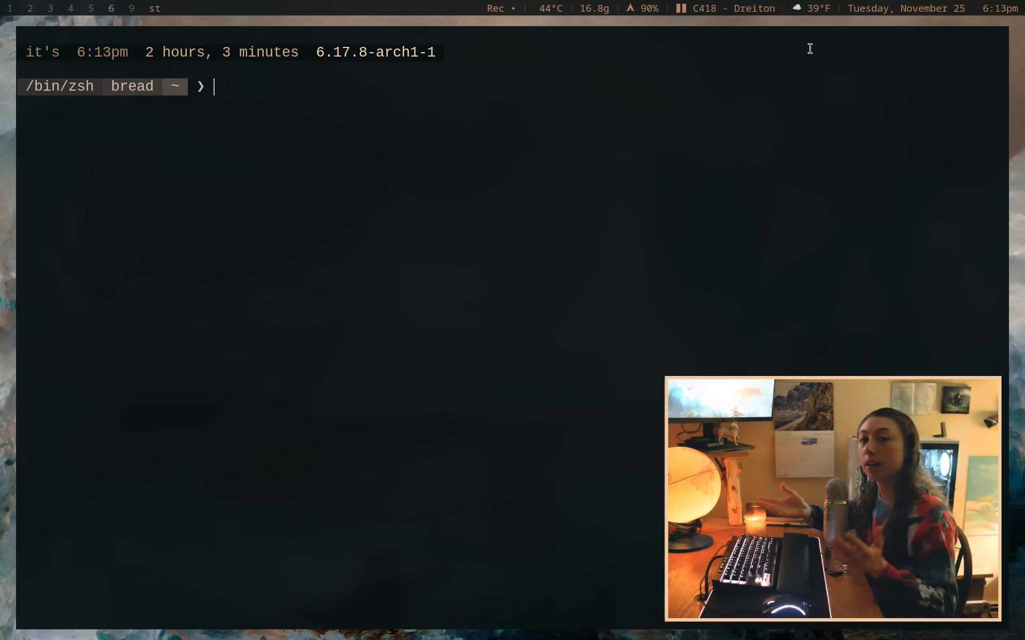
# Step: Run curl wttr.in/svalbard to print Svalbard's multi-day weather forecast
pyautogui.write('curl wttr.in')
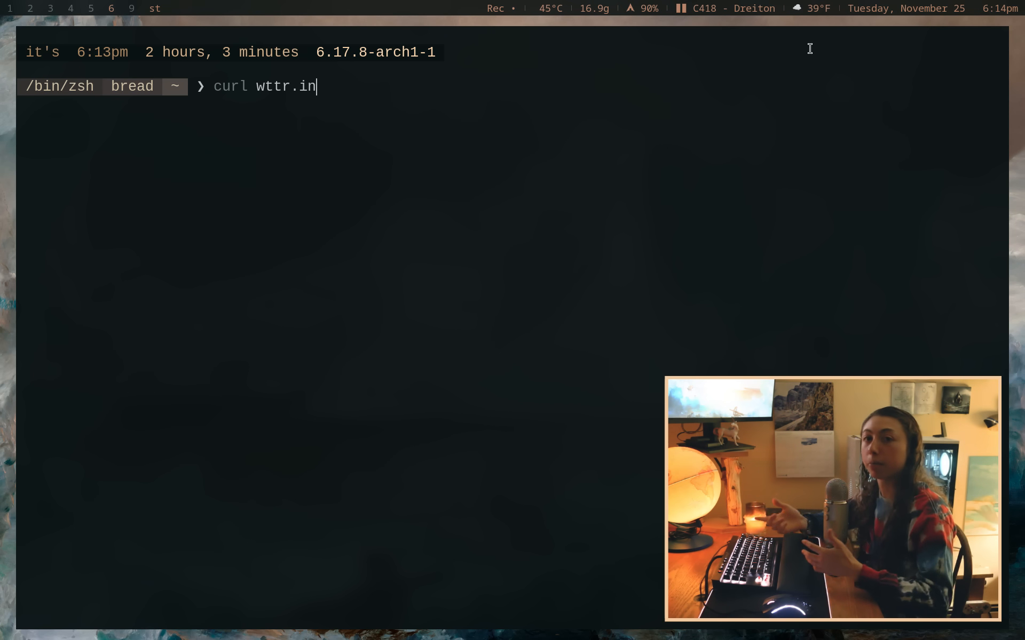
pyautogui.write('/')
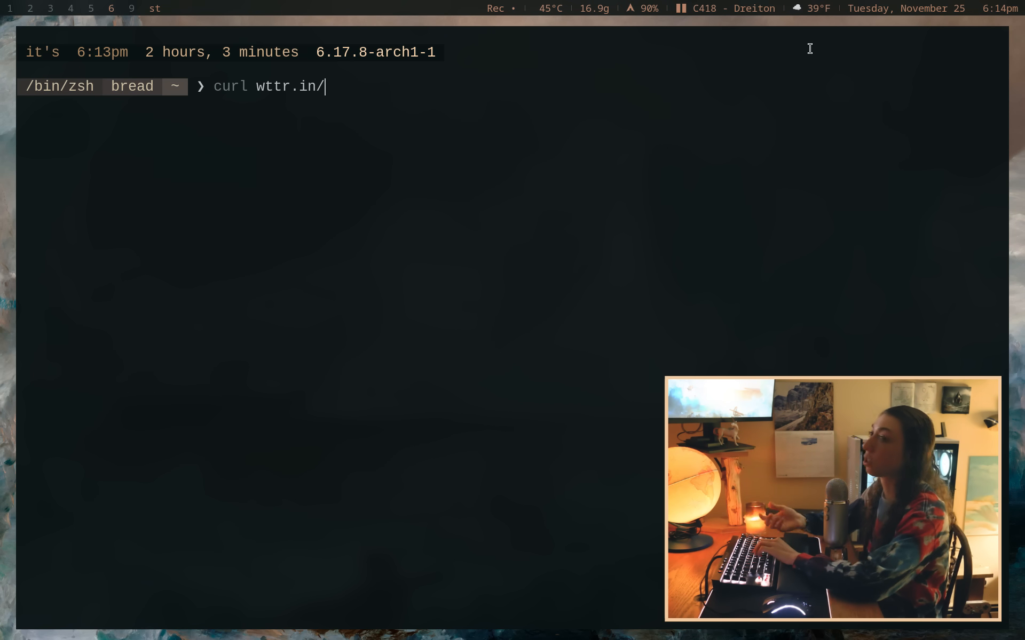
pyautogui.write('sv')
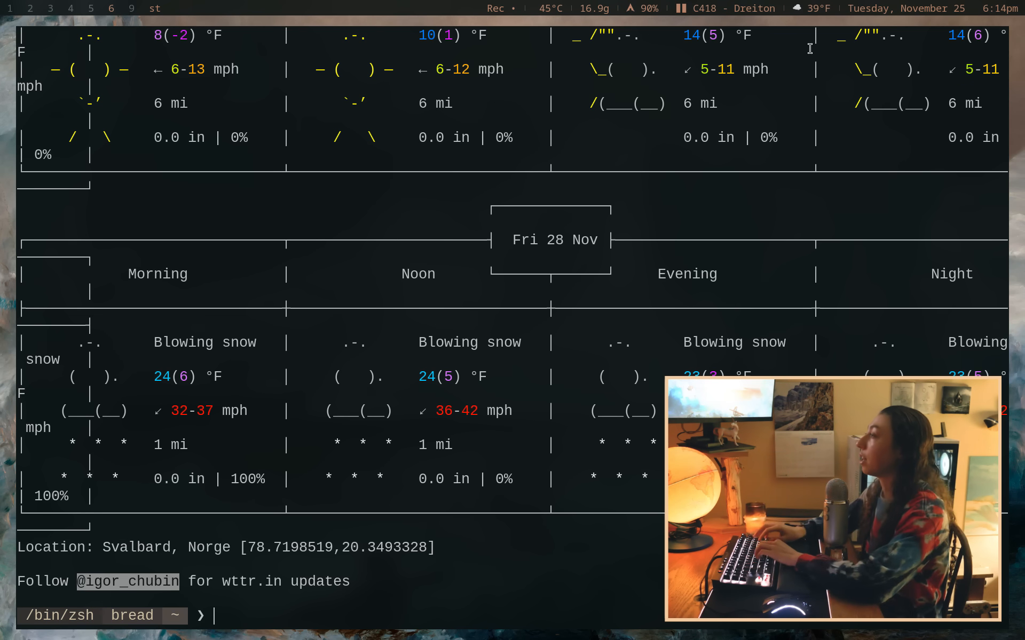
pyautogui.write('curl wttr.in/svalbard')
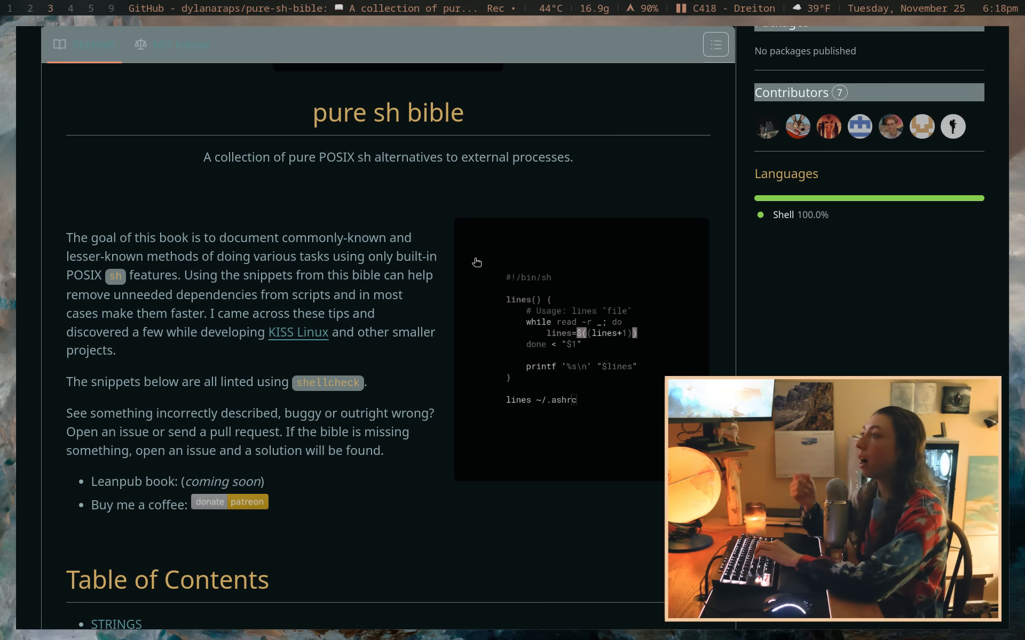
pyautogui.scroll(-3)
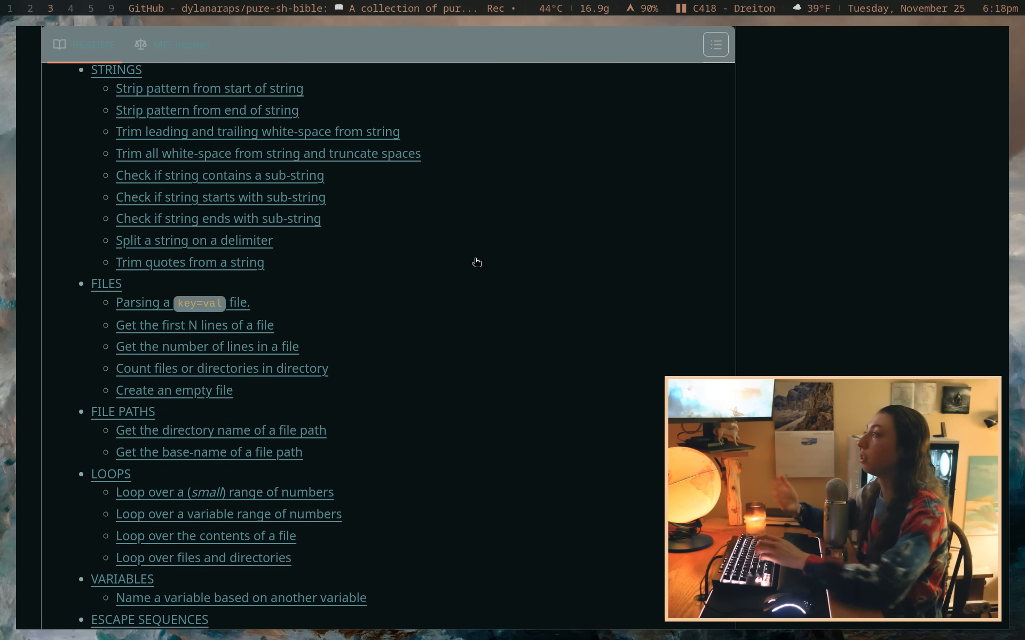
pyautogui.moveTo(277, 297)
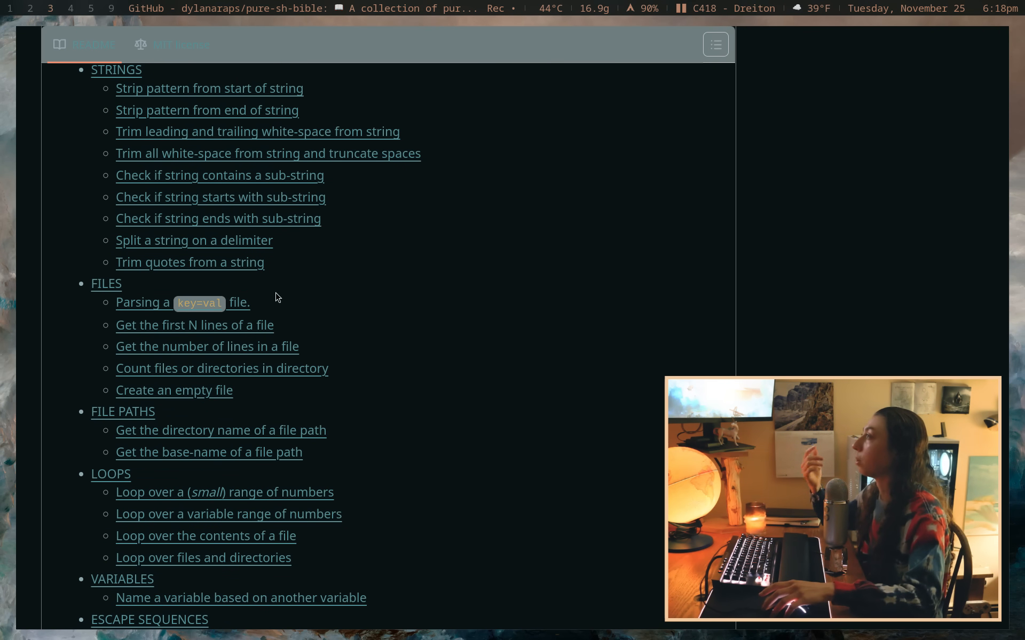
pyautogui.moveTo(295, 297)
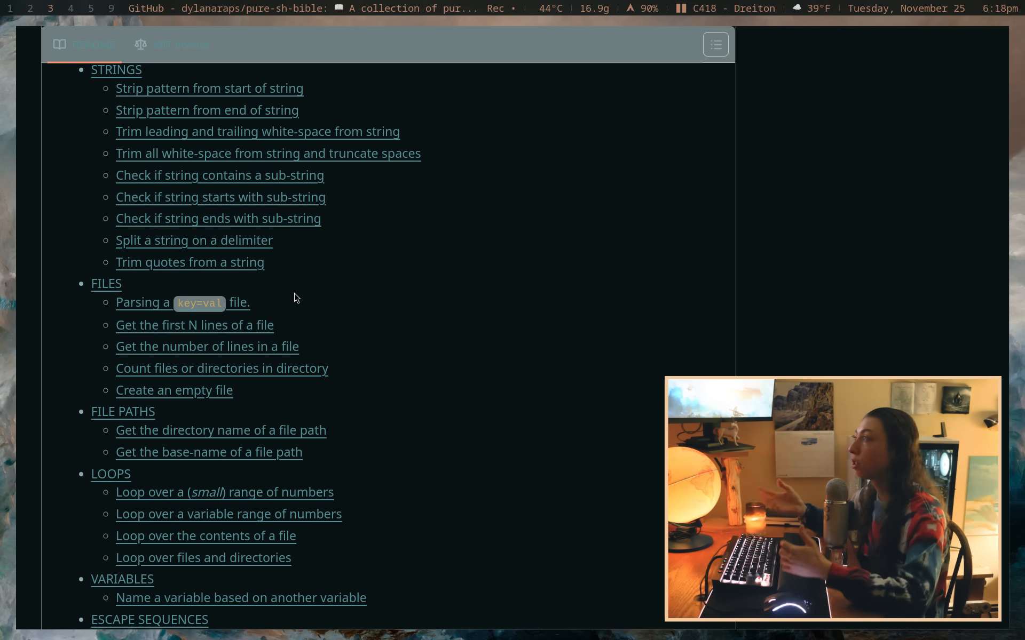
pyautogui.moveTo(245, 402)
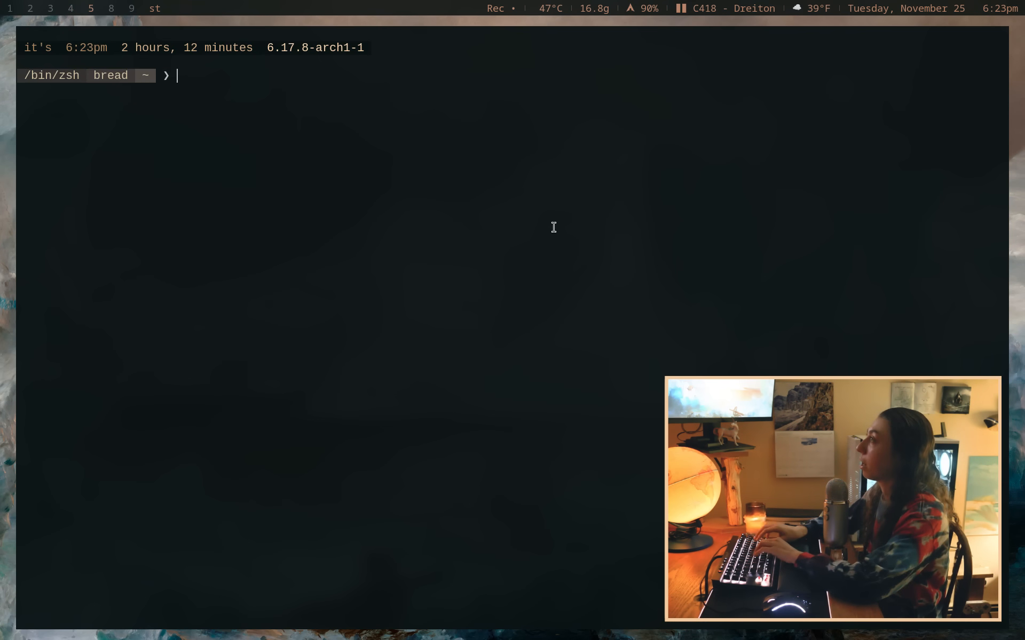
# Step: Enter 'yay sh' at the zsh prompt to search packages for sh software
pyautogui.write('yay sh')
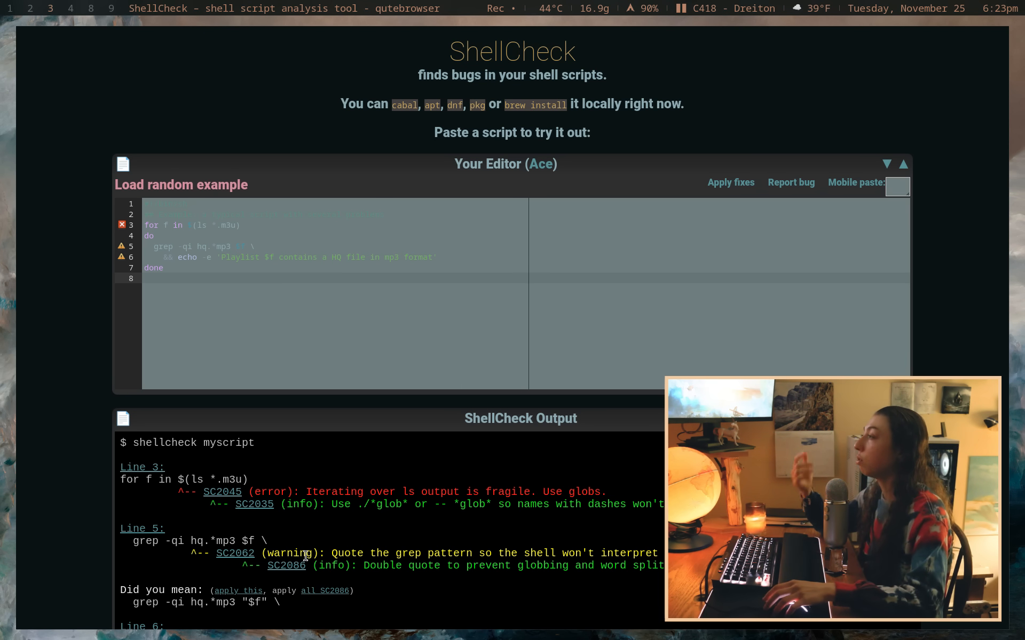
pyautogui.moveTo(347, 545)
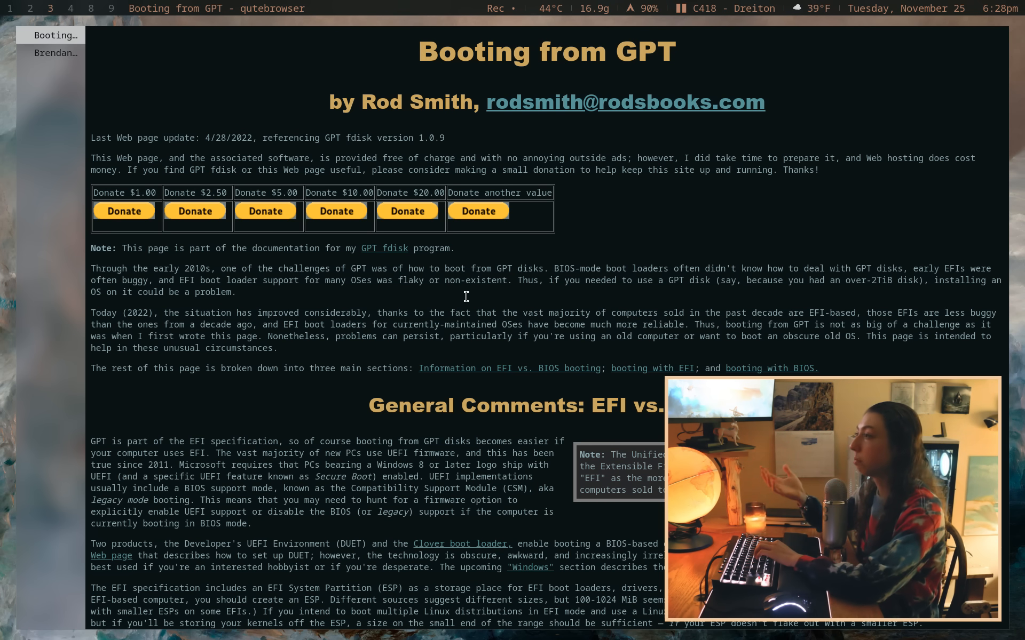
pyautogui.scroll(-3)
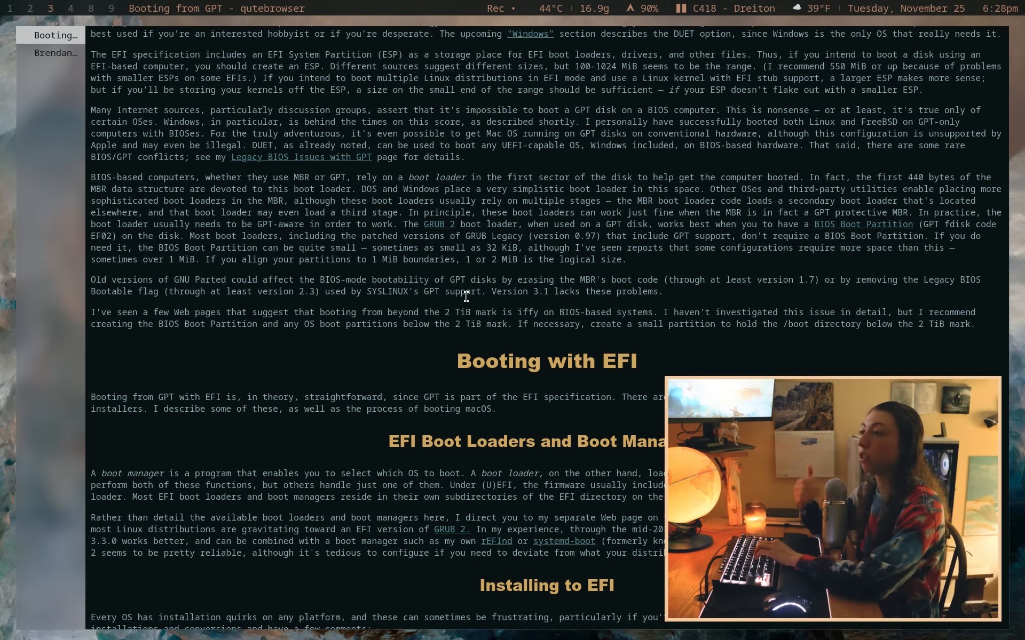
pyautogui.scroll(-3)
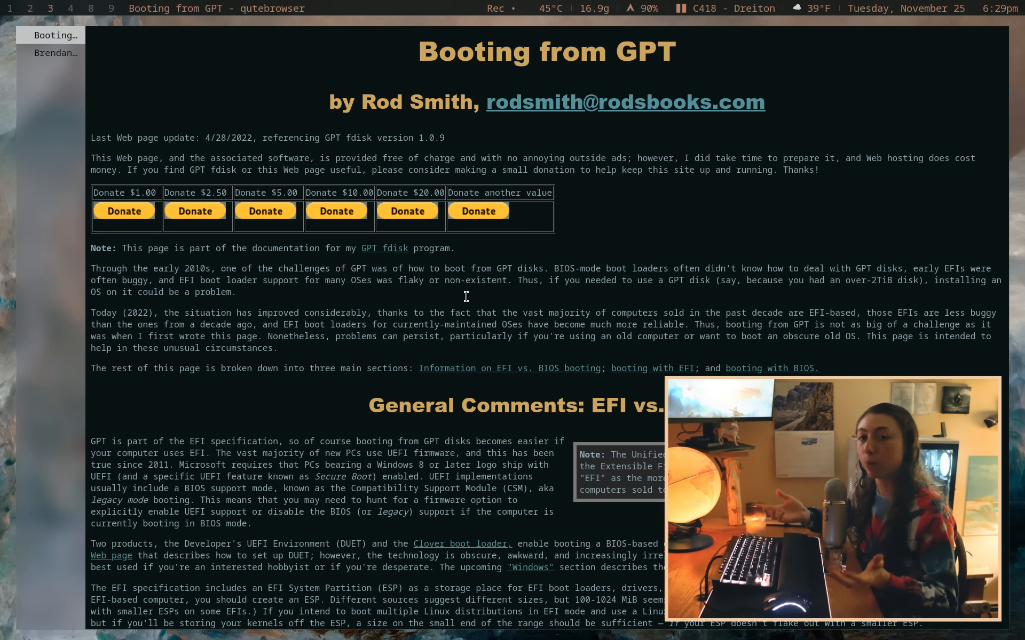
pyautogui.click(55, 53)
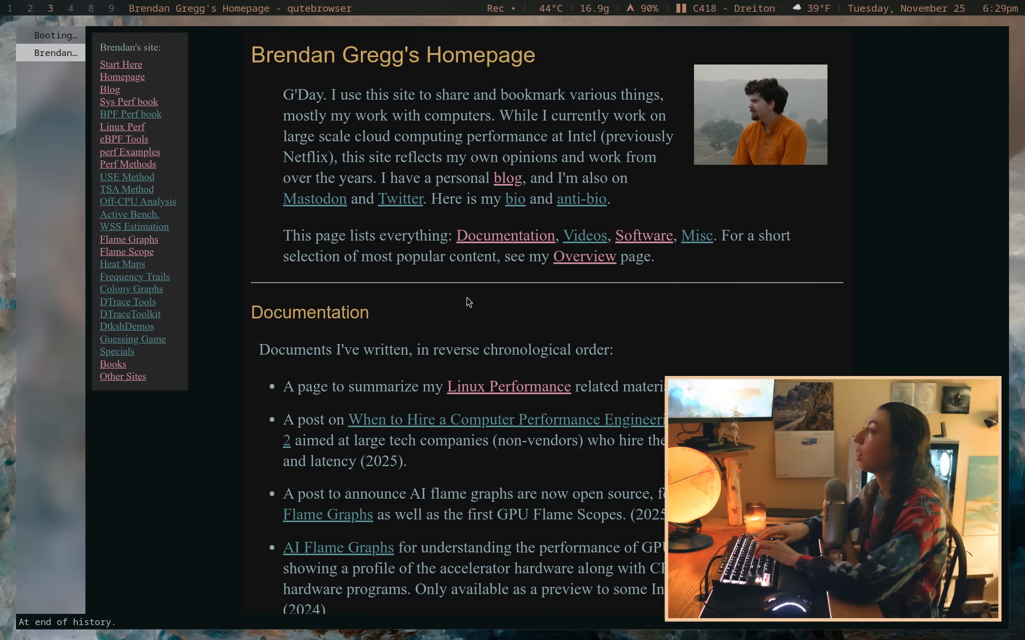
# Step: Scroll Brendan Gregg's homepage slightly, then switch to the empty st zsh prompt
pyautogui.scroll(-3)
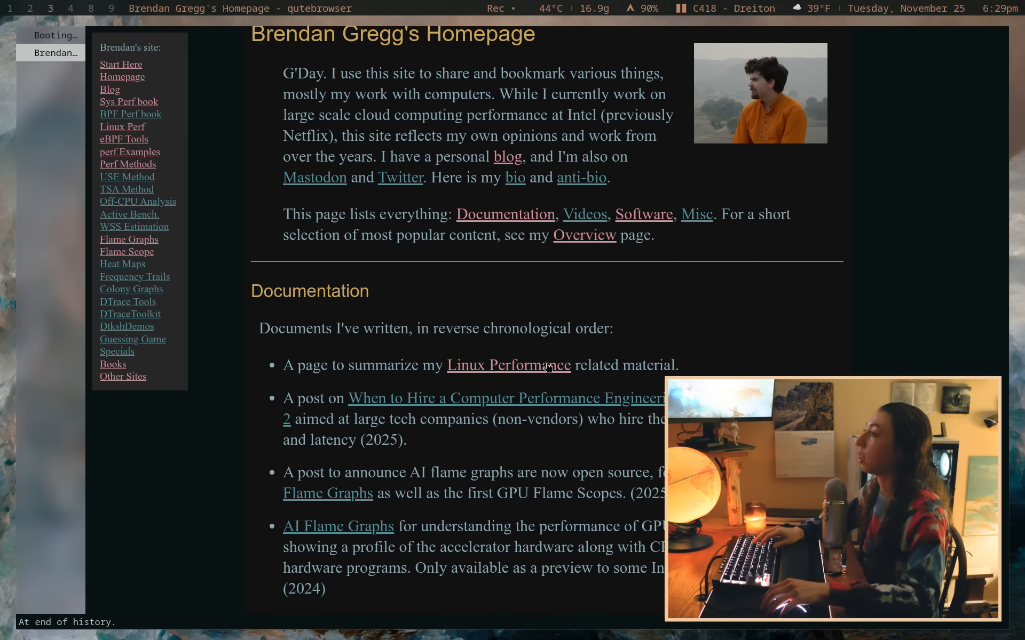
pyautogui.click(509, 365)
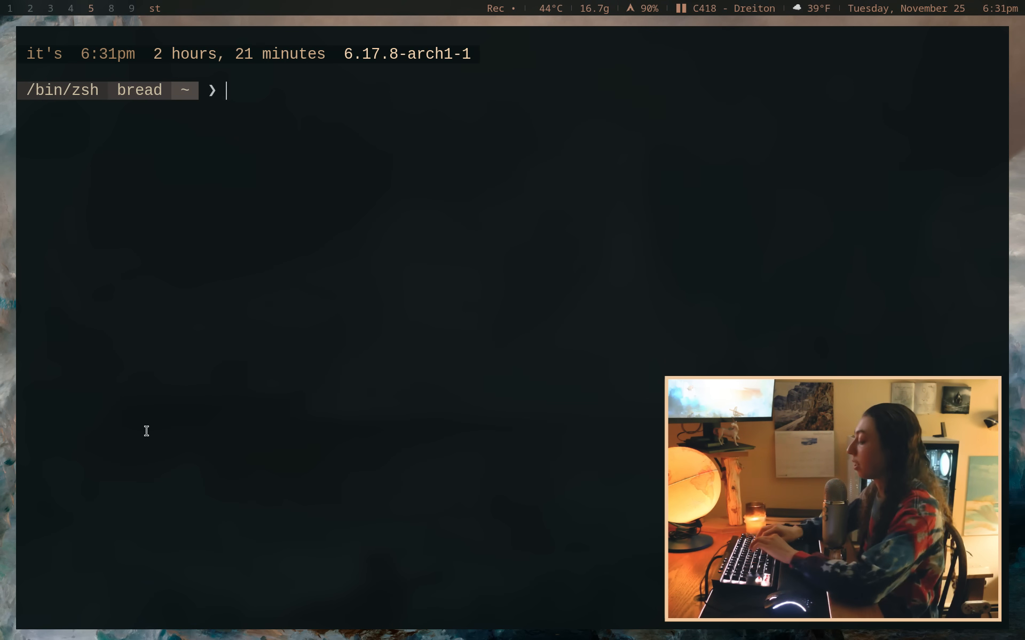
pyautogui.write('man z')
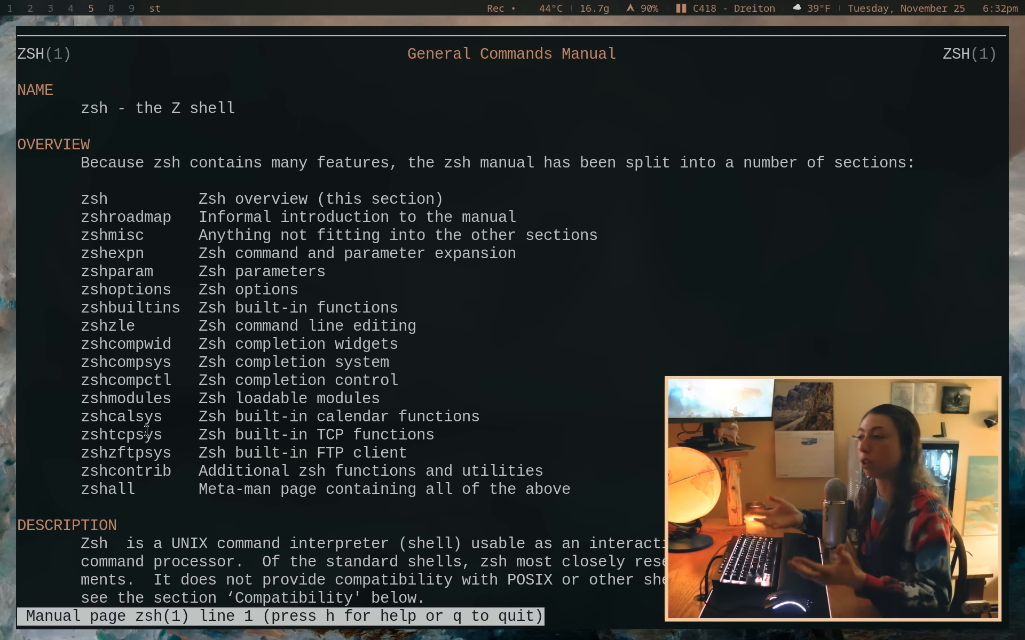
pyautogui.scroll(-3)
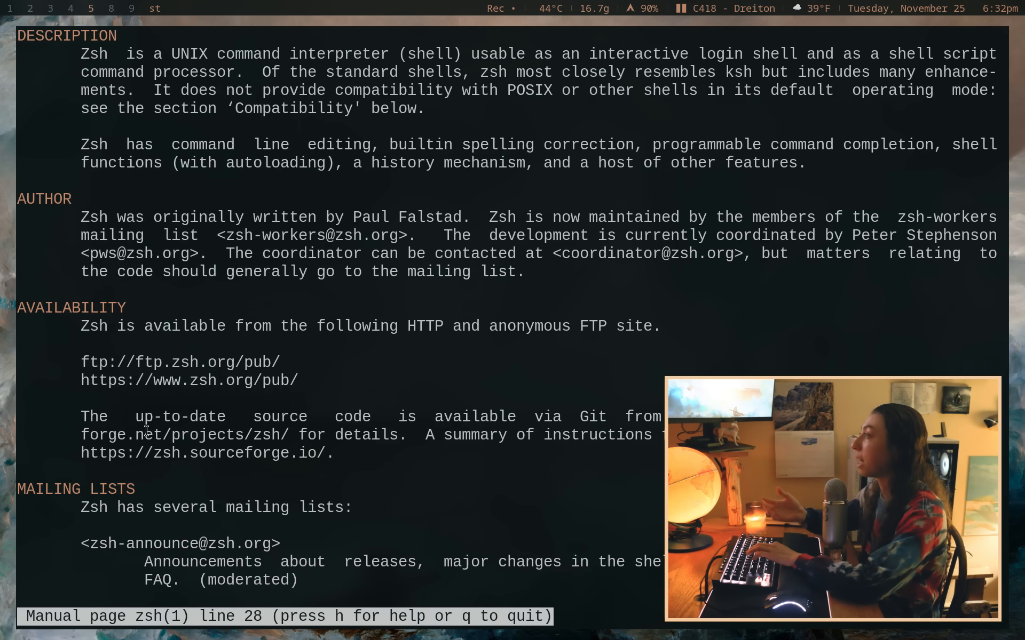
pyautogui.scroll(-3)
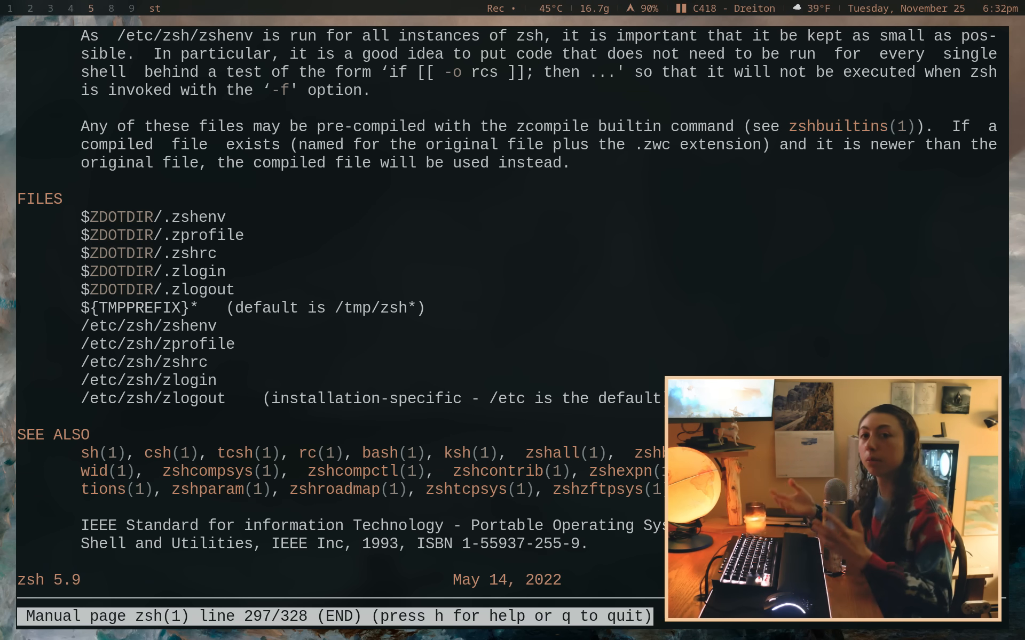
pyautogui.moveTo(638, 451)
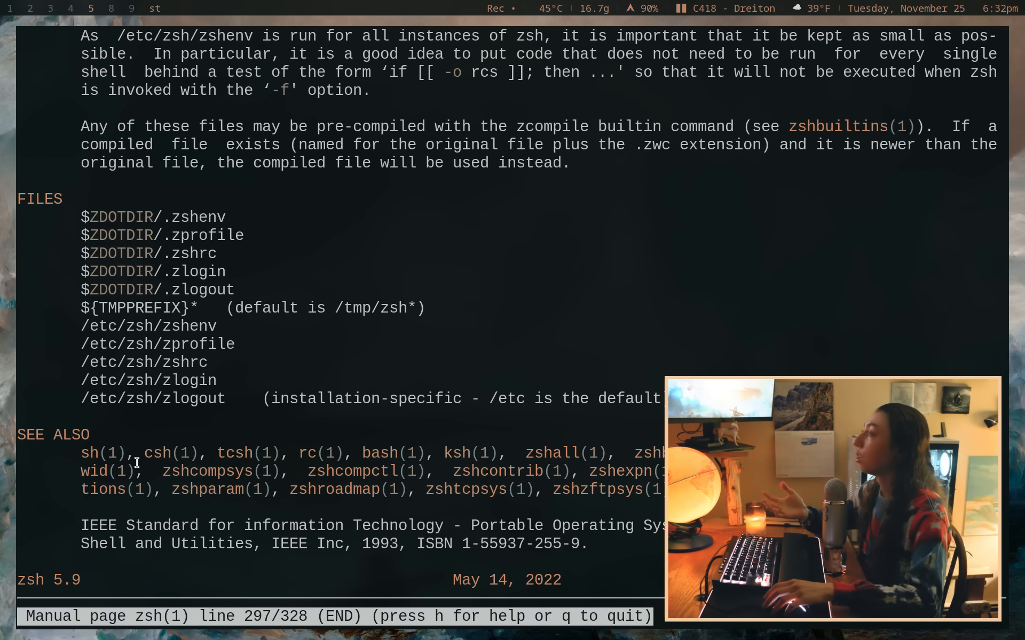
pyautogui.doubleClick(102, 453)
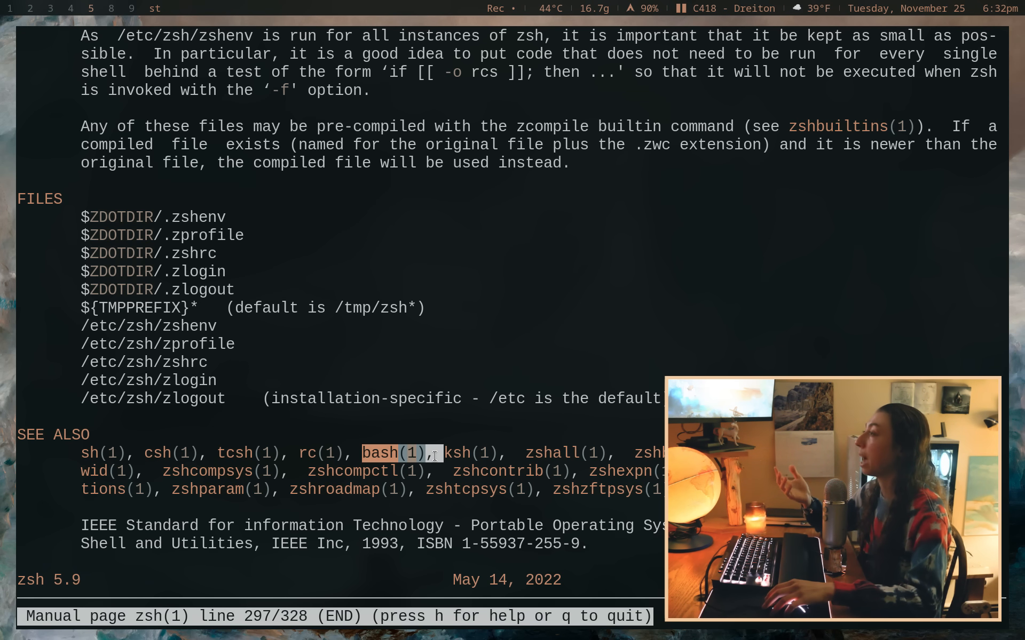
pyautogui.click(469, 453)
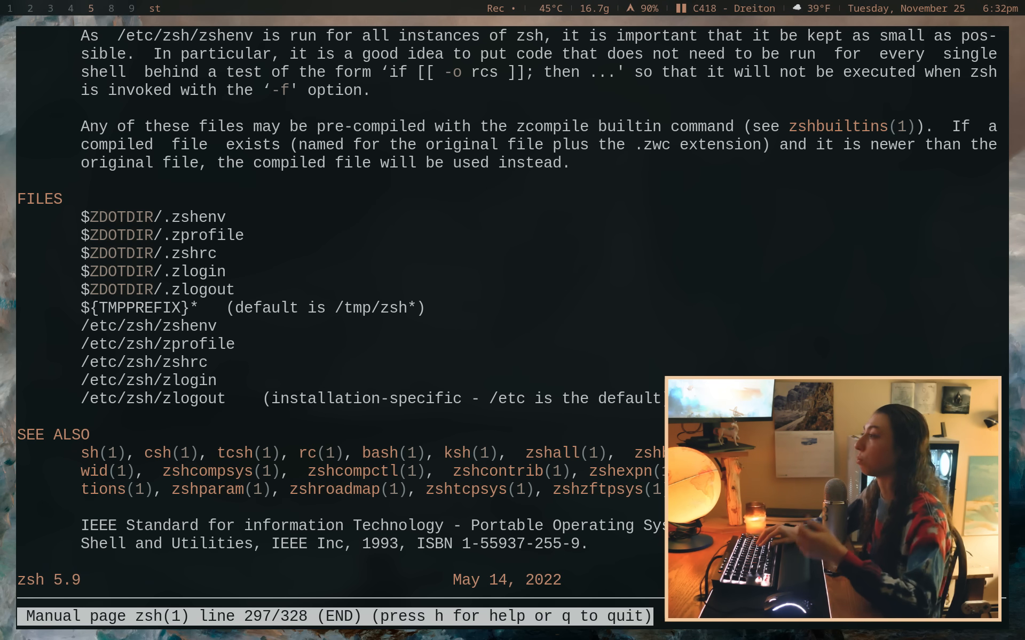
pyautogui.press('q')
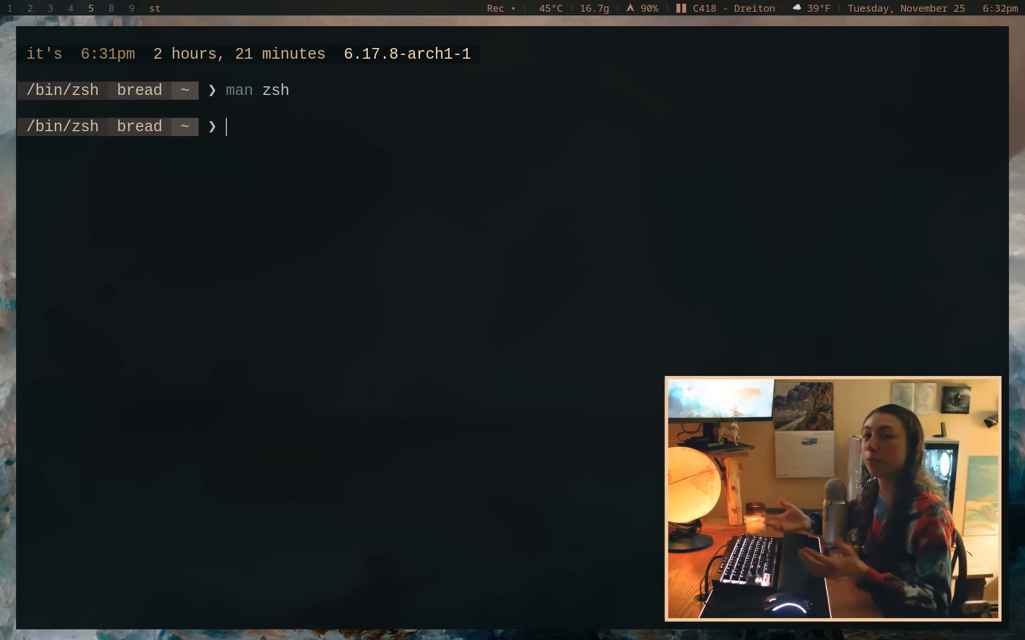
# Step: Search yay for tealdeer, run tldr zsh for short examples, and clear the screen
pyautogui.write('tldr')
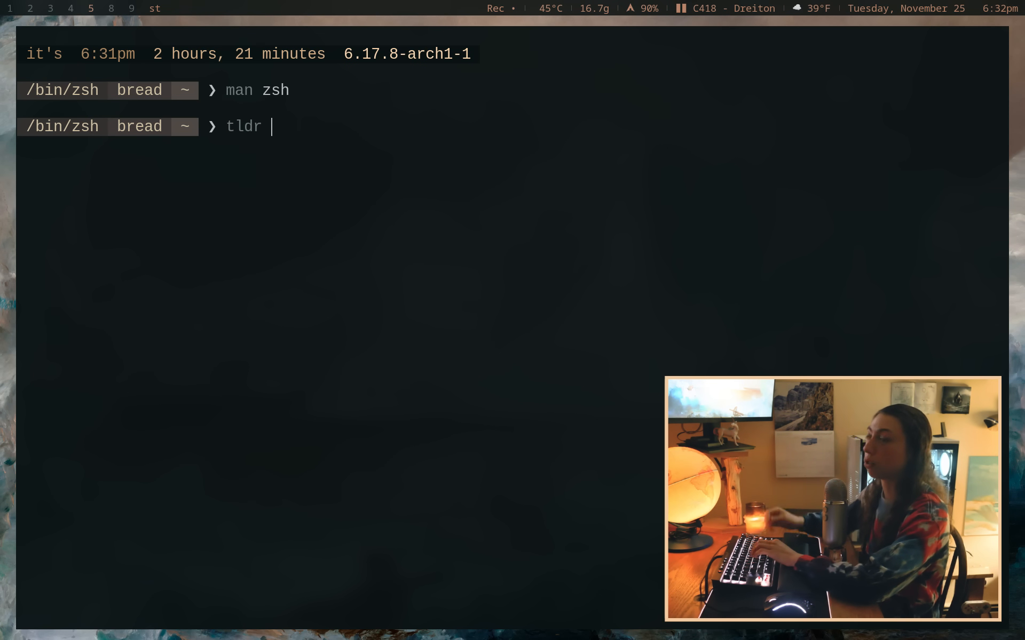
pyautogui.write('yay tealdee')
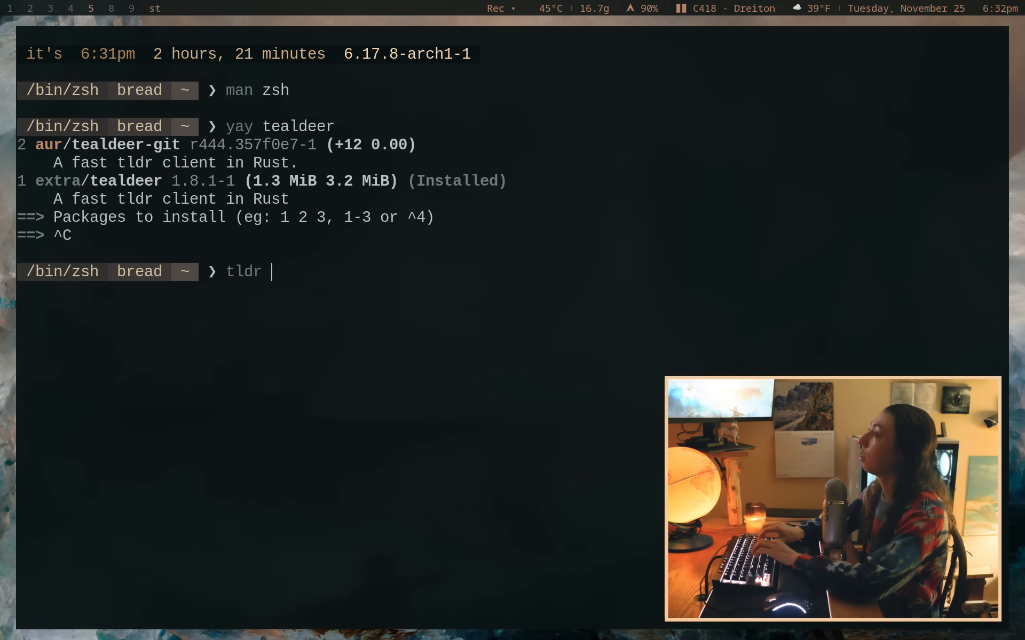
pyautogui.press('Return')
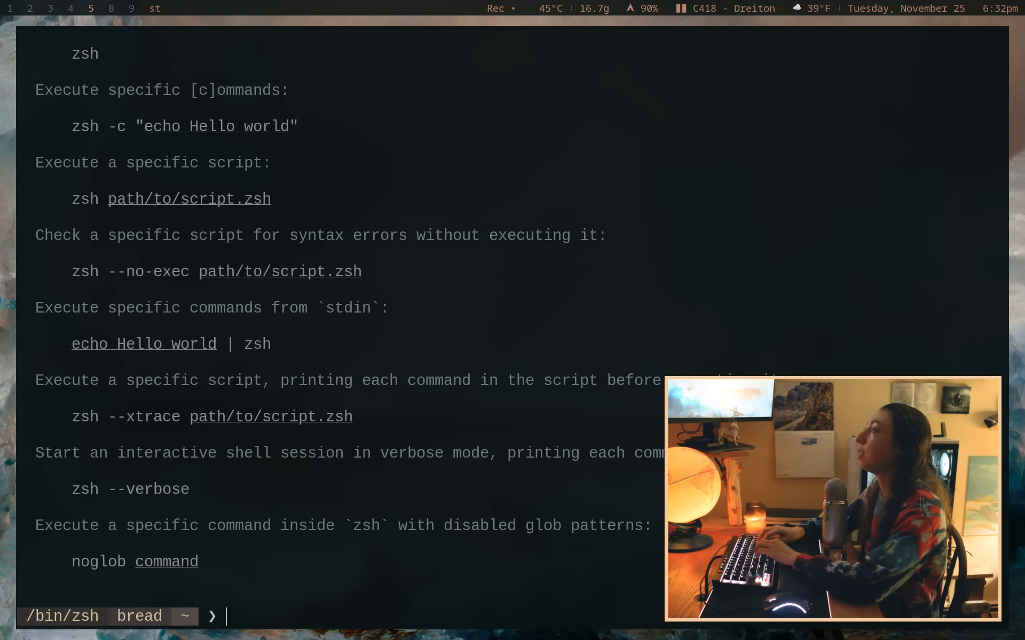
pyautogui.write('tldr')
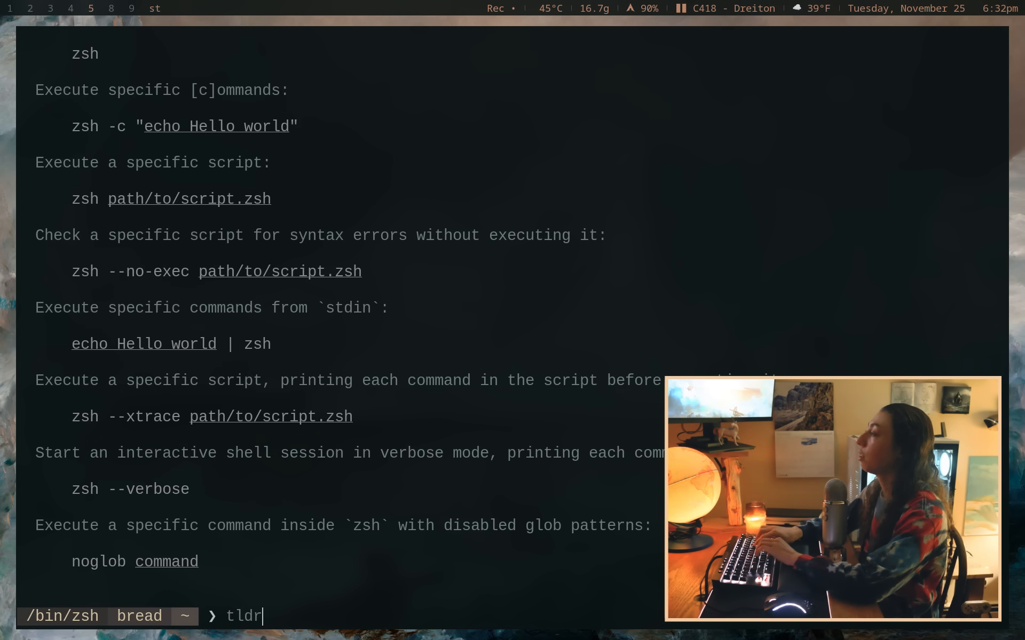
pyautogui.write('dd')
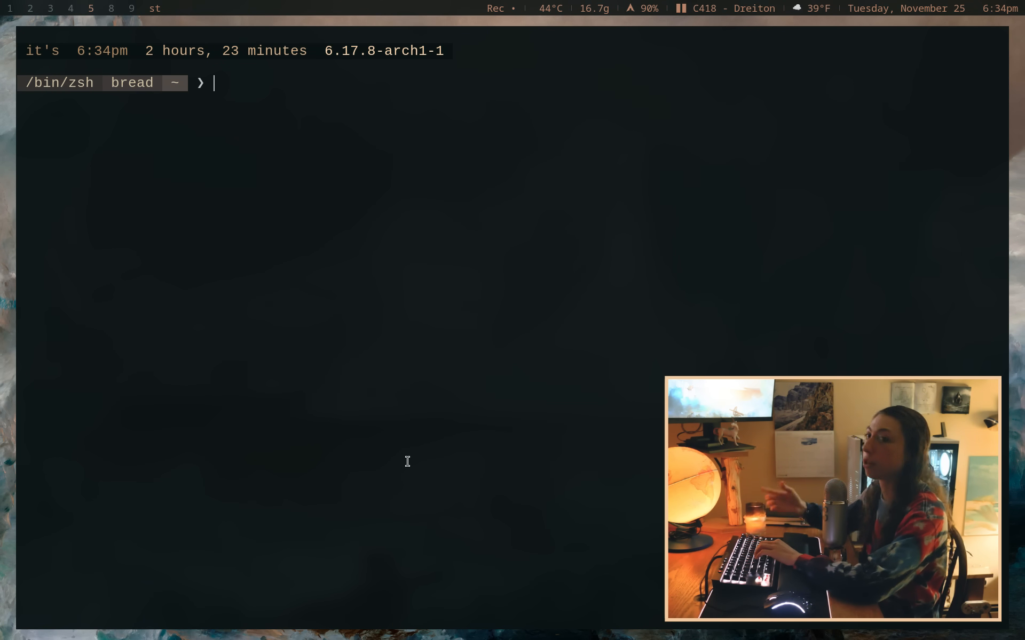
# Step: Run curl cheat.sh/bash and scroll through its loop, case and debugging examples
pyautogui.write('curl ch')
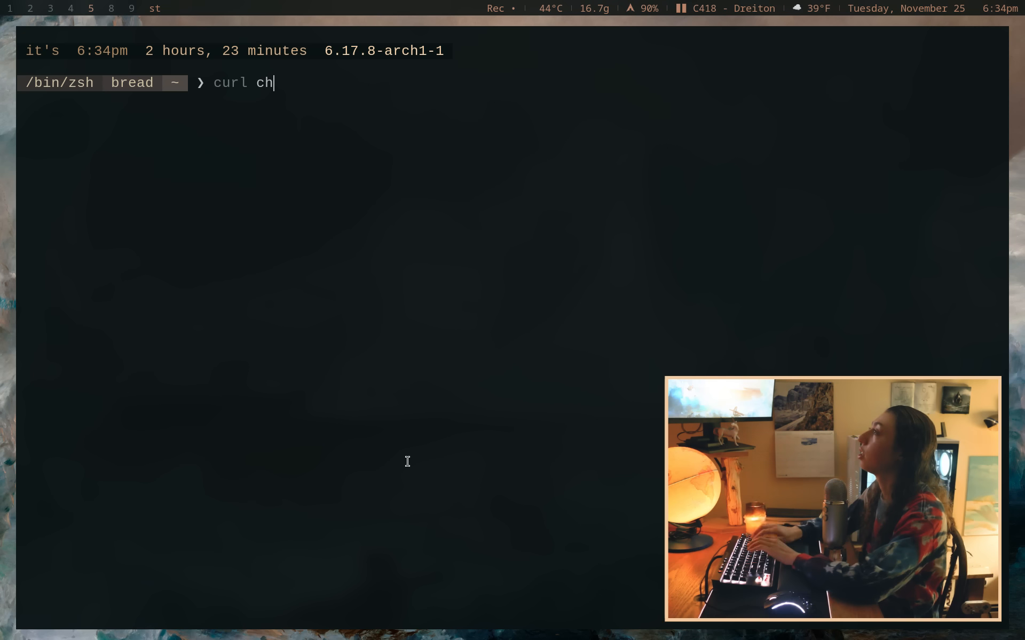
pyautogui.write('eat.sh/bash')
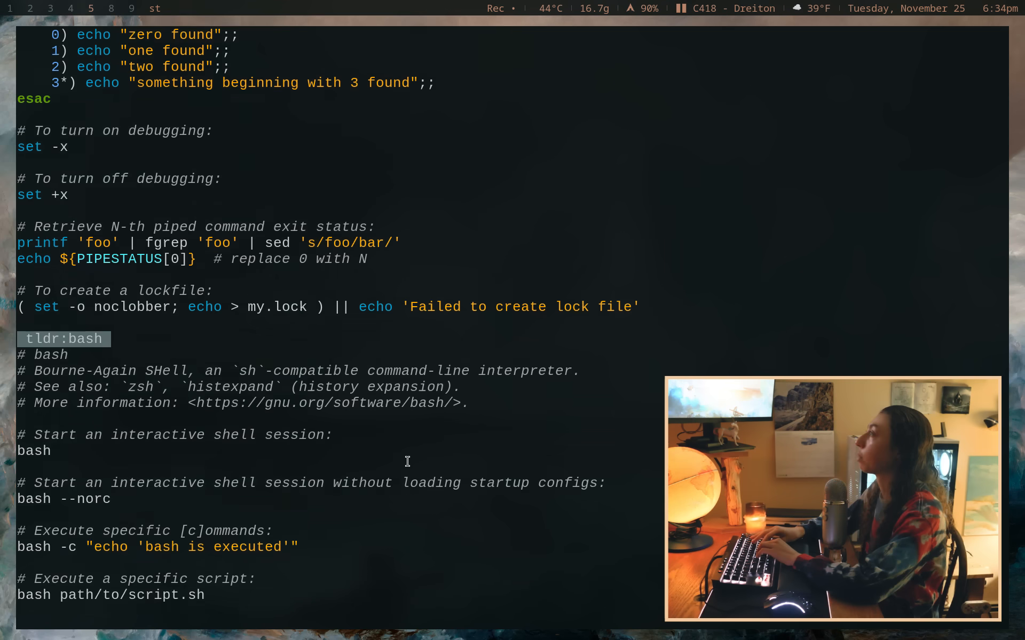
pyautogui.scroll(-3)
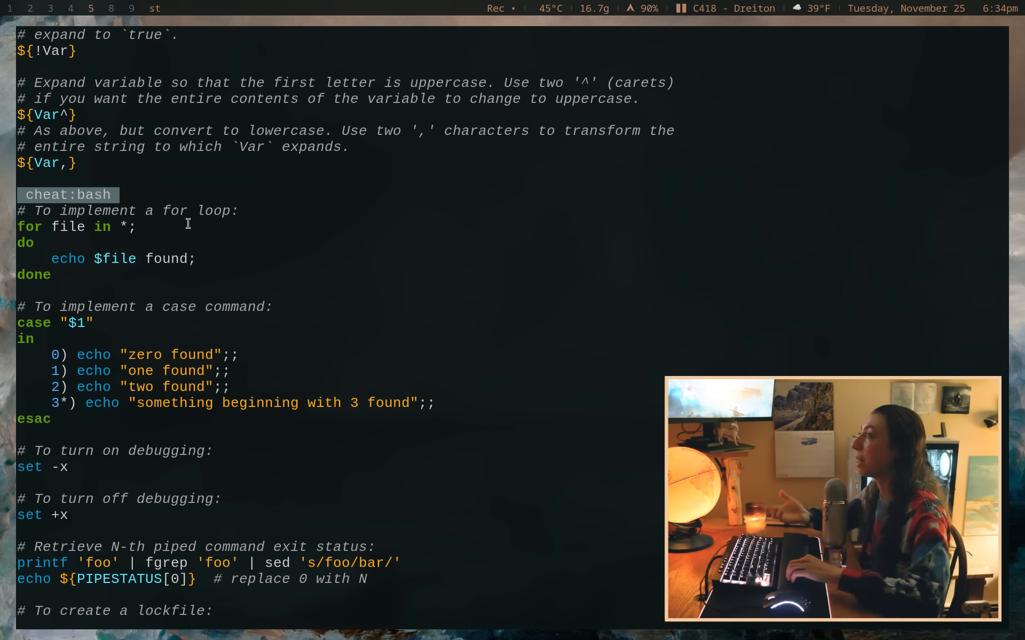
pyautogui.write('curl cheat.sh/bash')
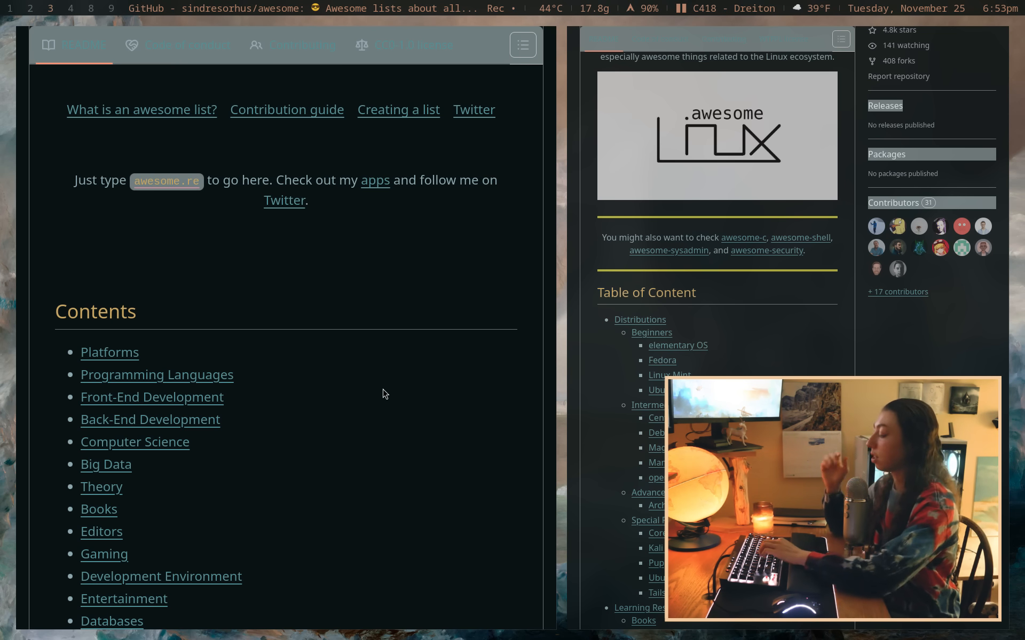
# Step: Swap the browser windows and scroll both the Awesome and awesome-linux contents lists
pyautogui.scroll(-3)
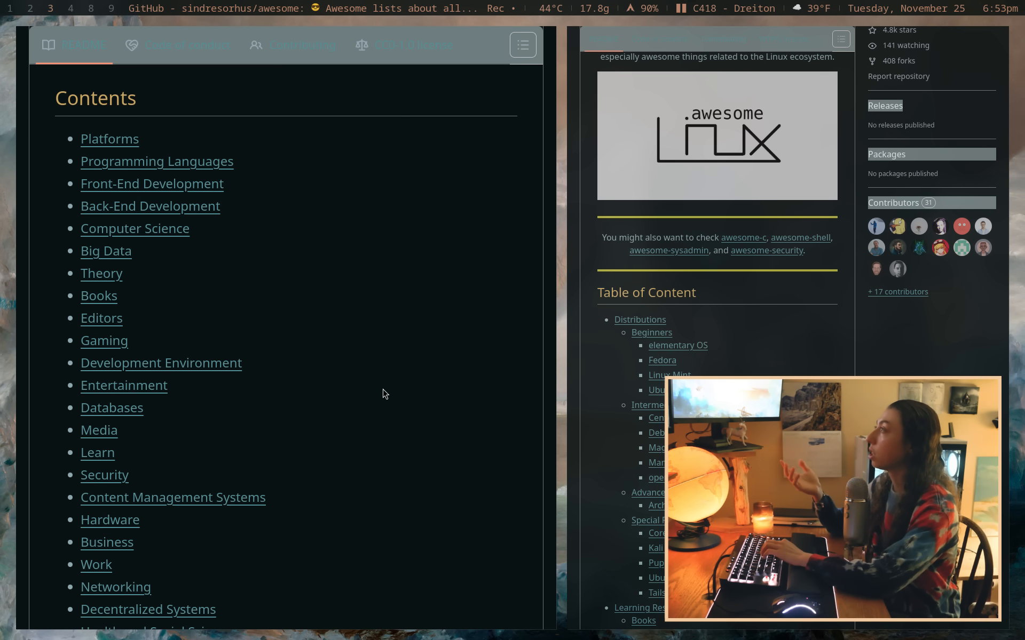
pyautogui.scroll(-3)
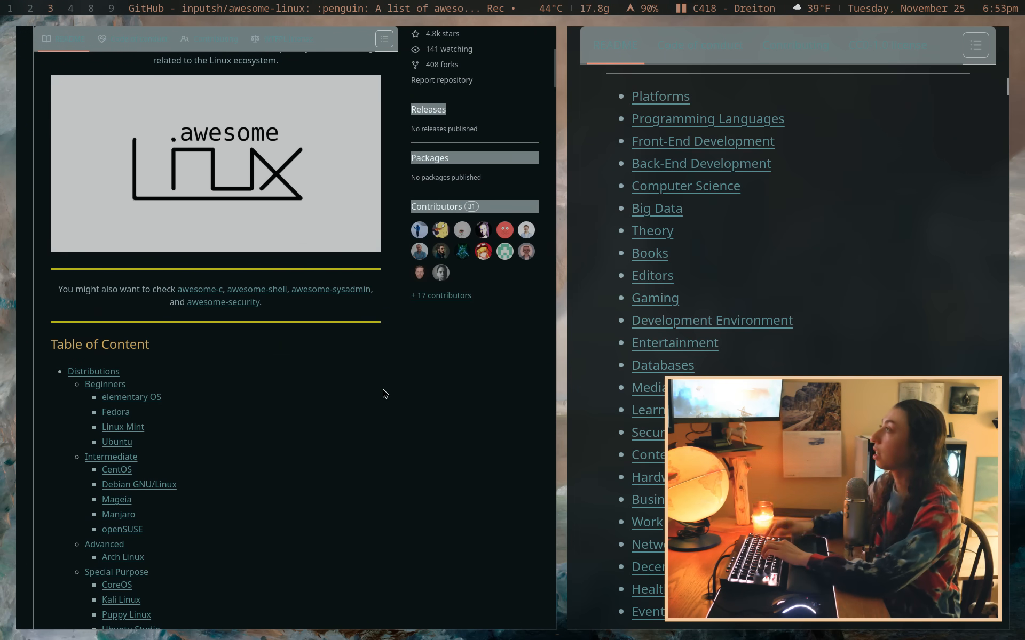
pyautogui.scroll(-3)
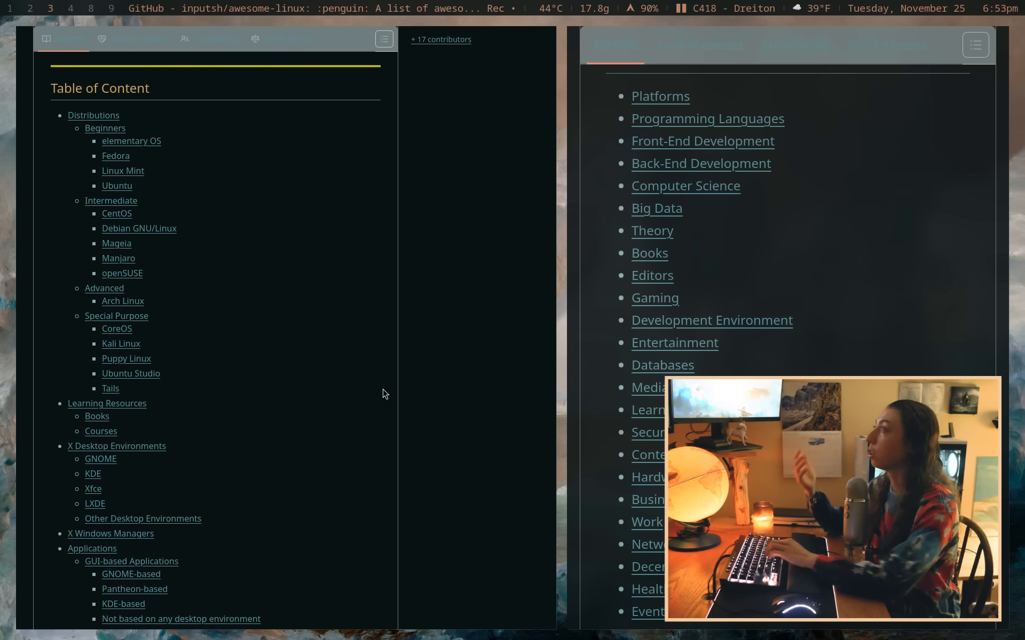
pyautogui.moveTo(196, 408)
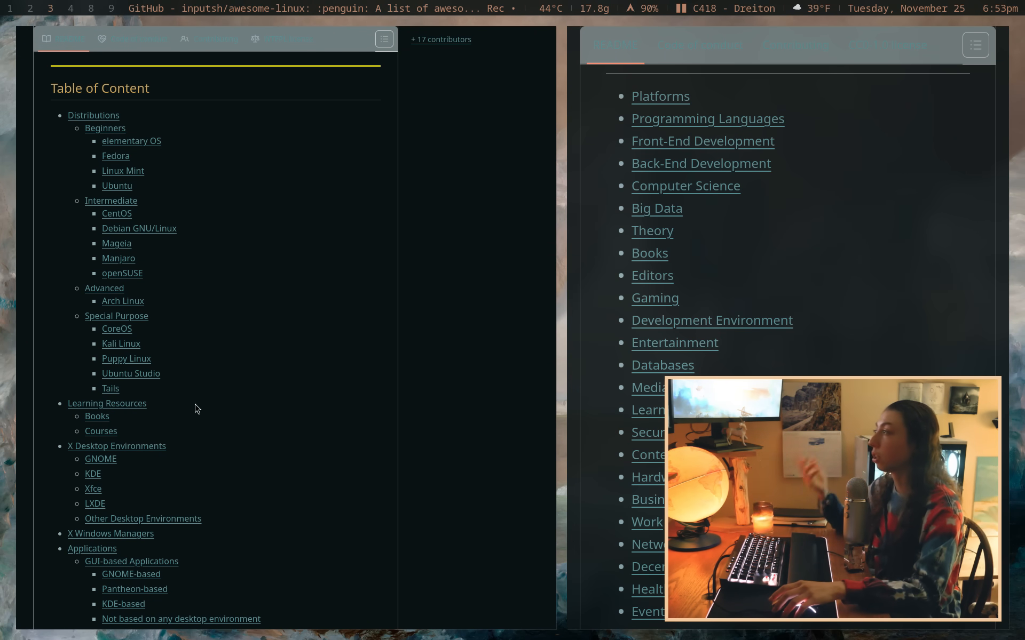
pyautogui.scroll(-3)
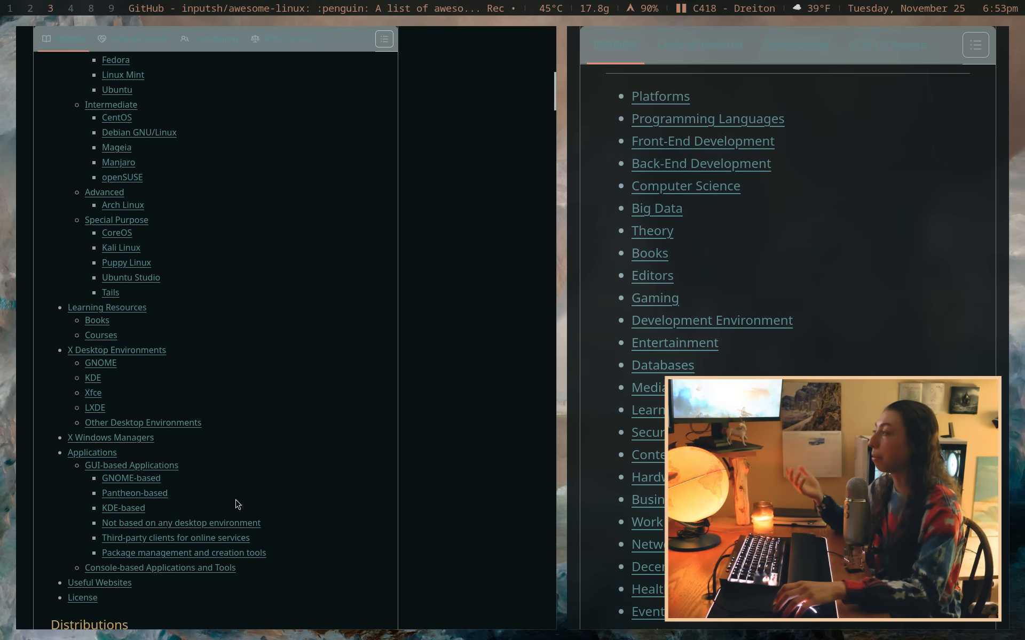